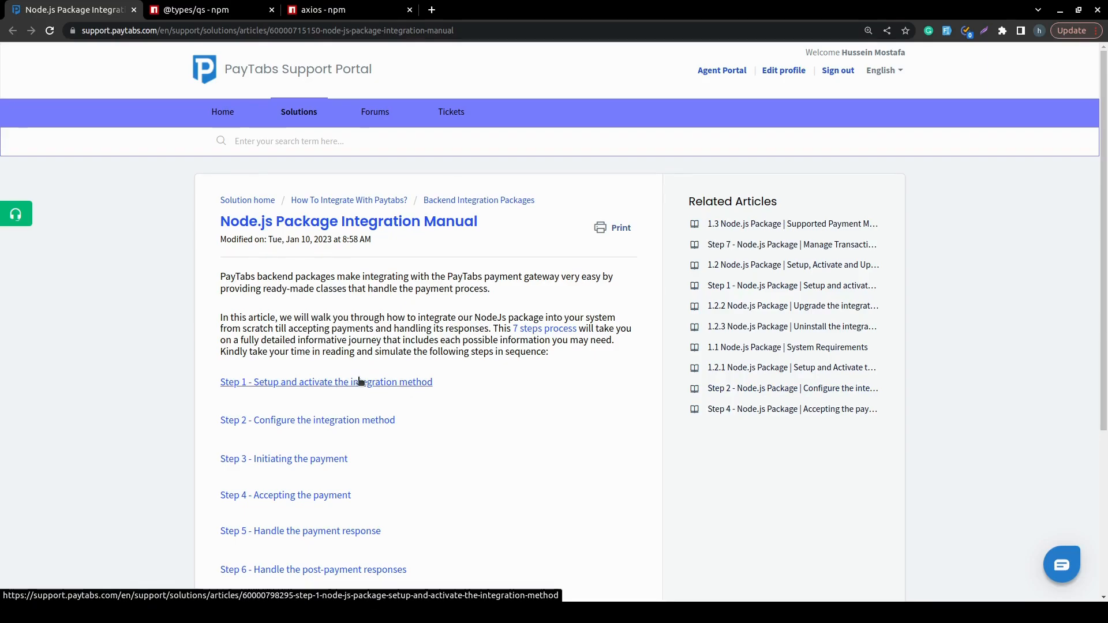
mouse_move(367, 364)
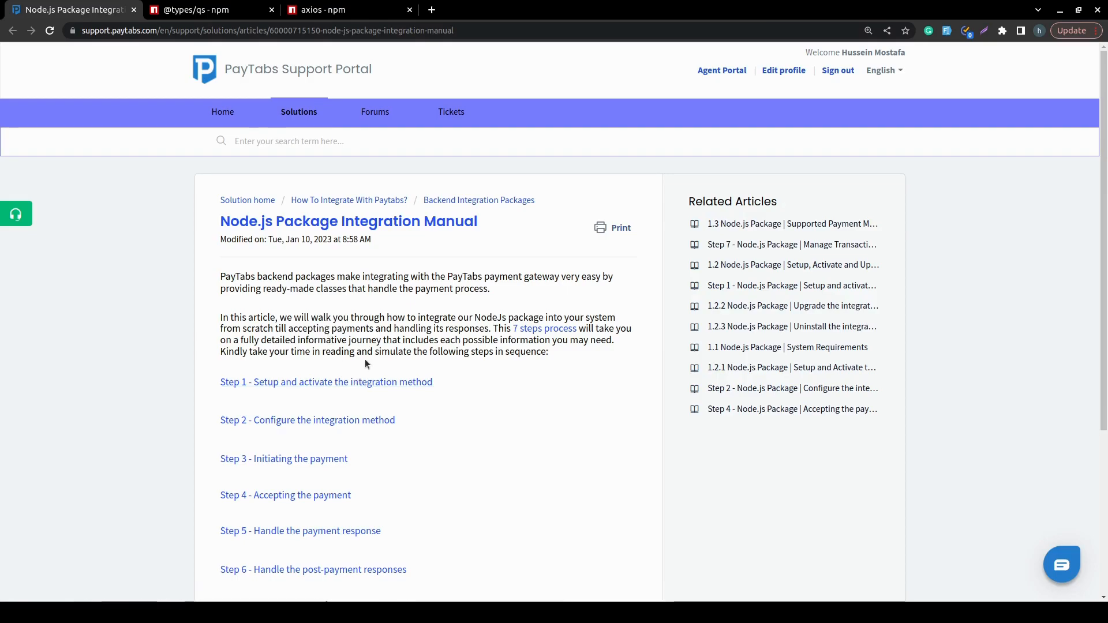
mouse_move(345, 127)
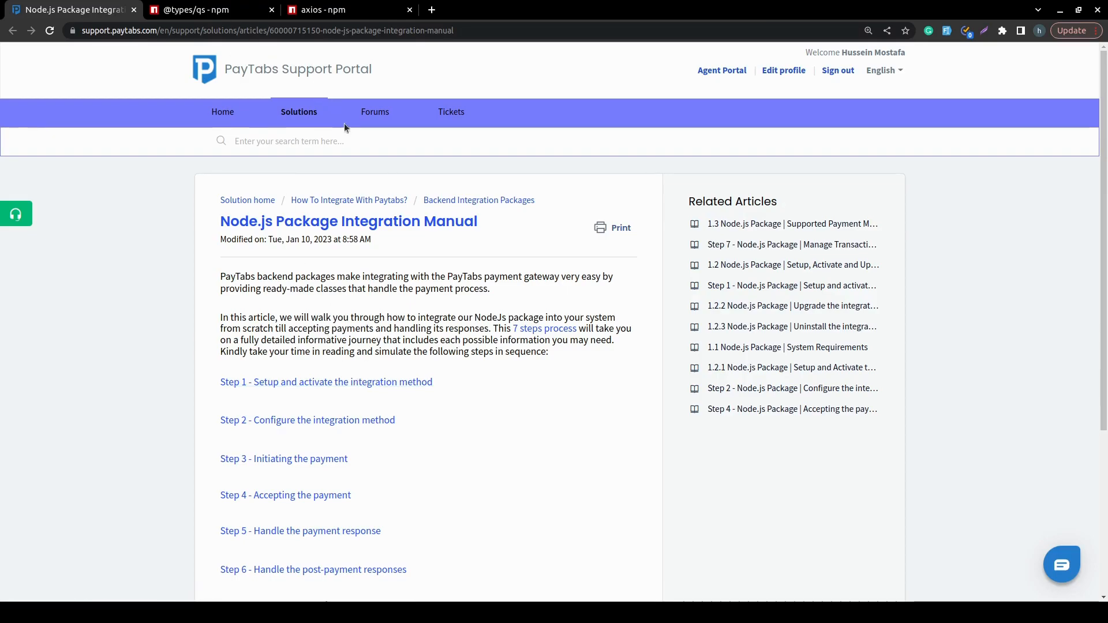
mouse_move(409, 242)
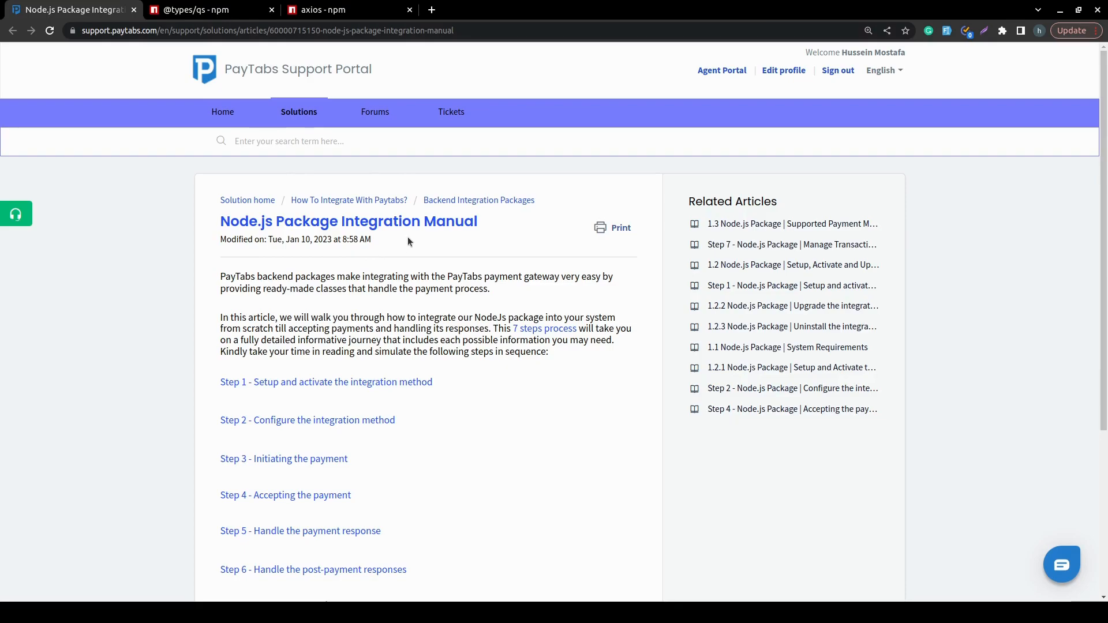
mouse_move(478, 239)
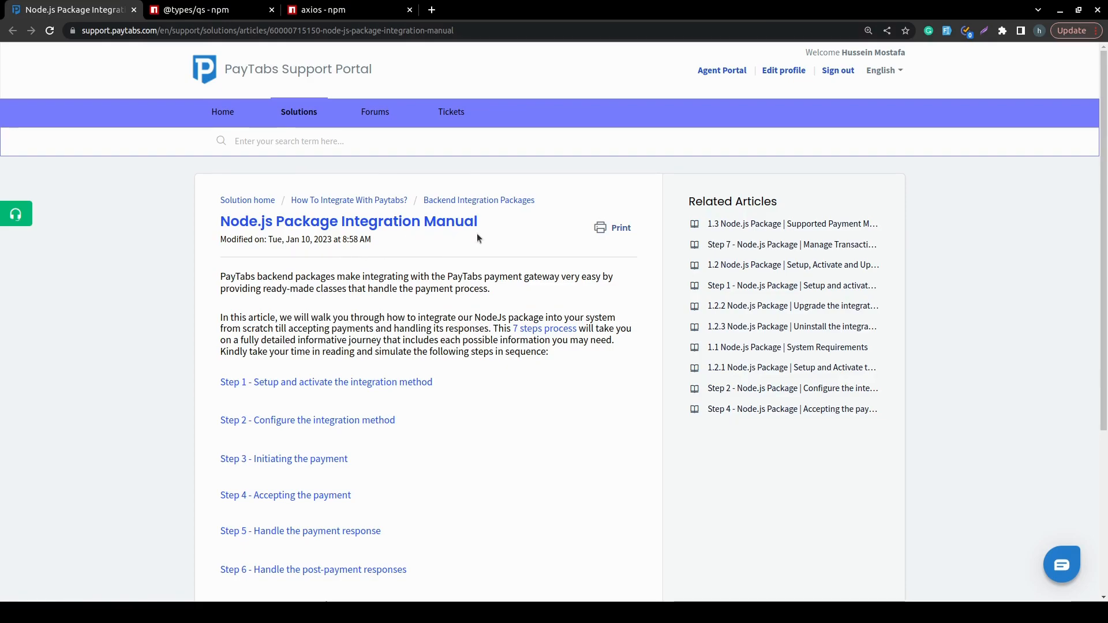
mouse_move(480, 244)
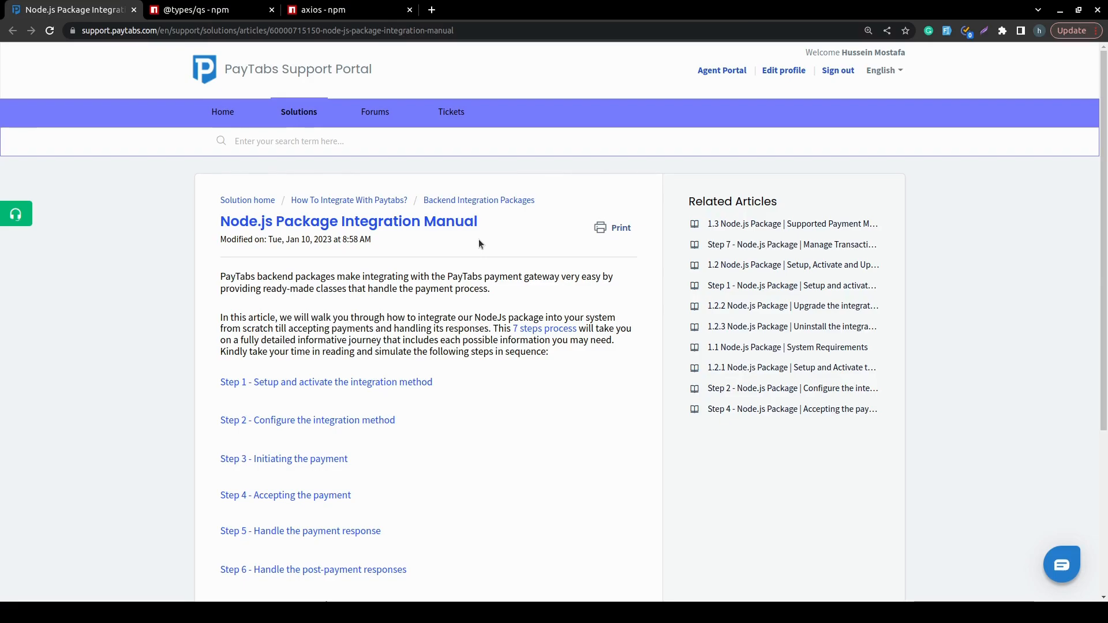
mouse_move(371, 382)
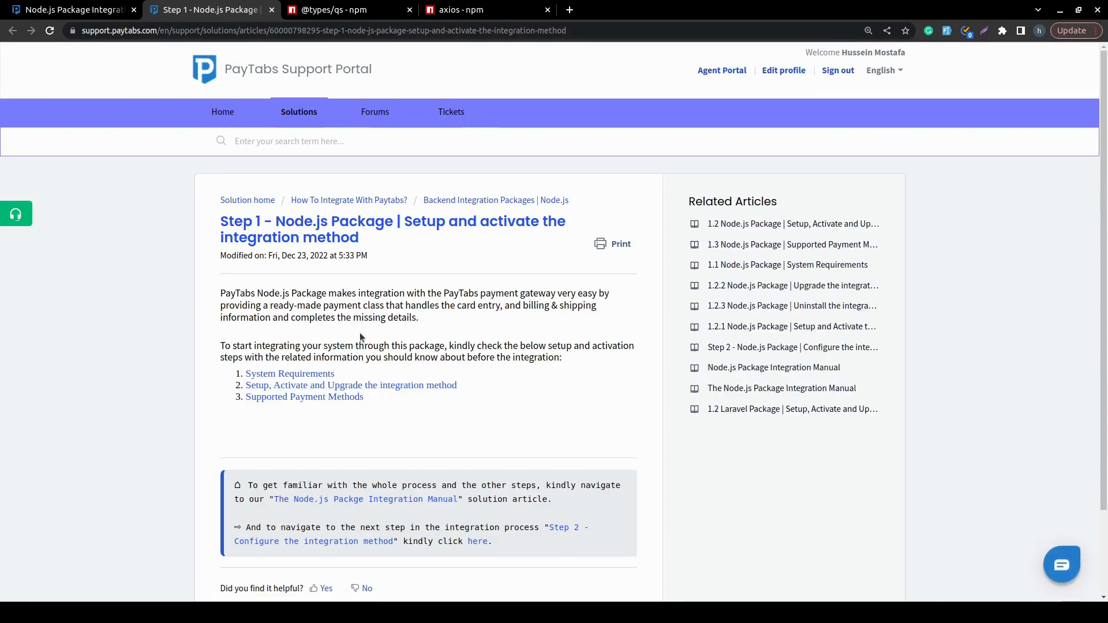
mouse_move(302, 361)
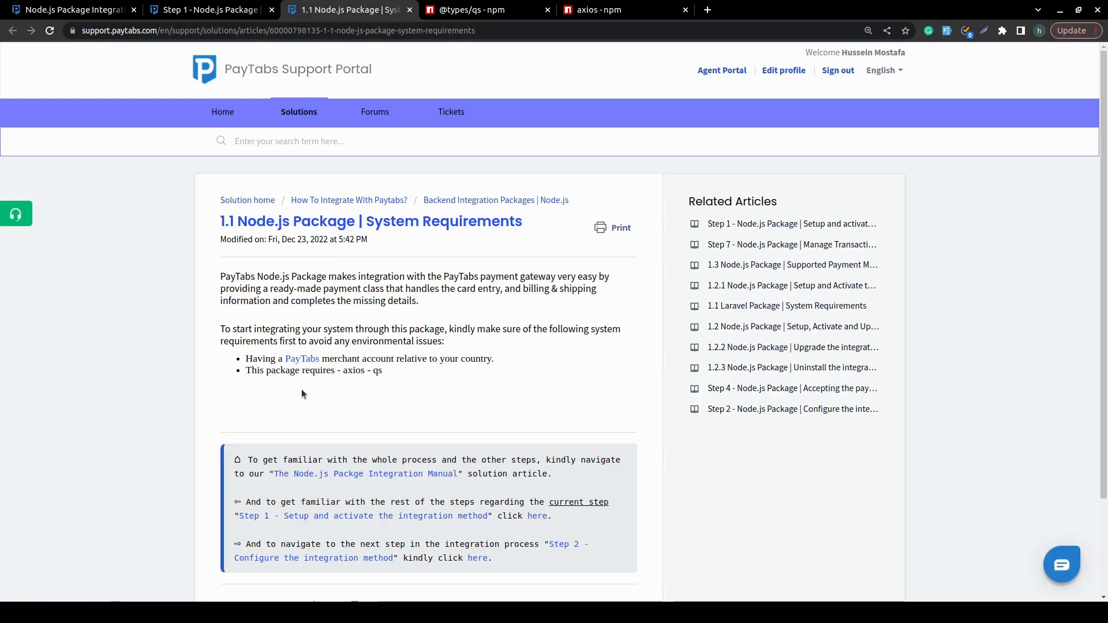
mouse_move(368, 381)
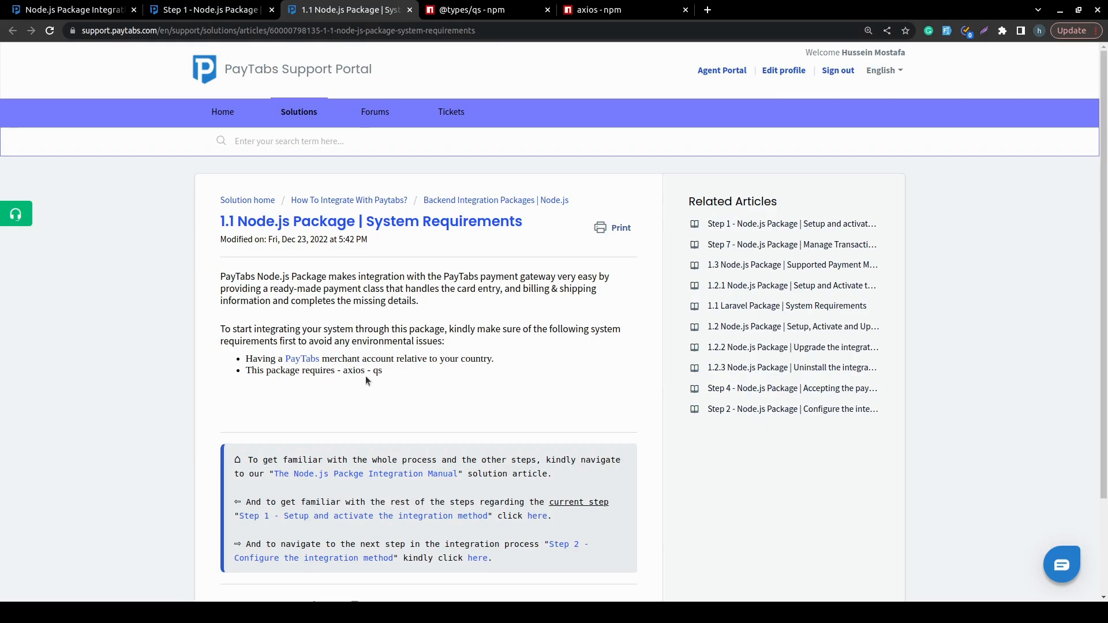
mouse_move(380, 384)
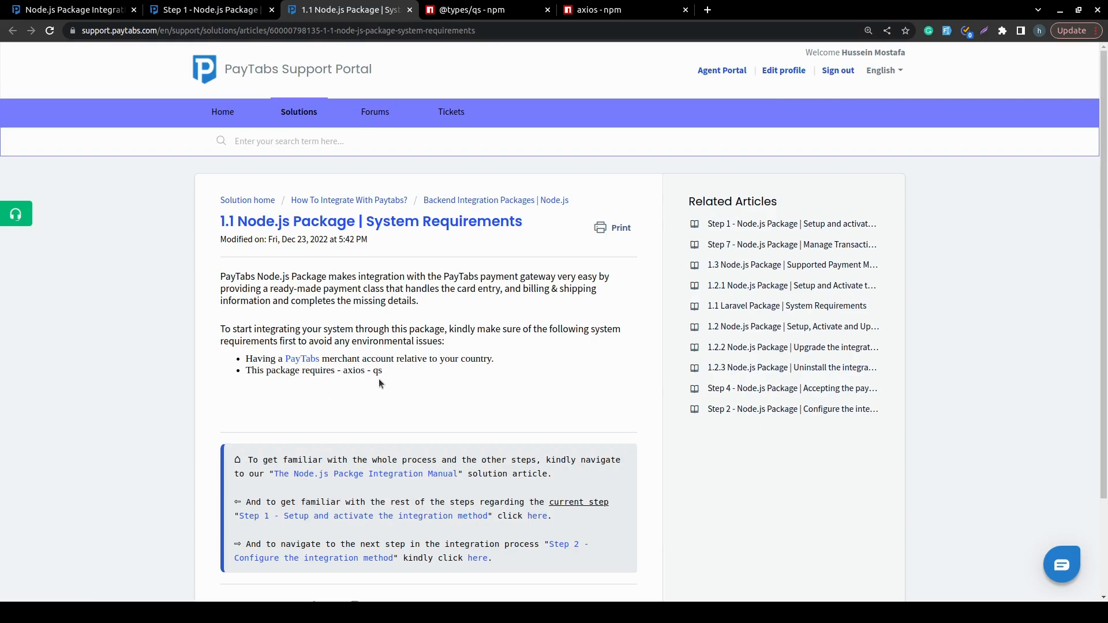
click(478, 10)
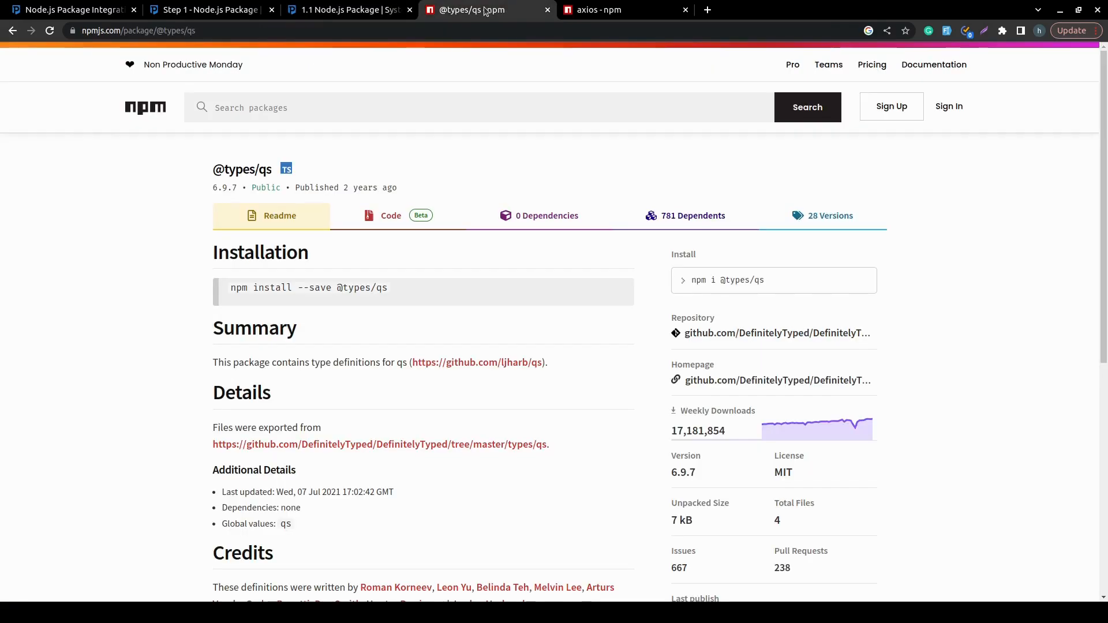
click(613, 10)
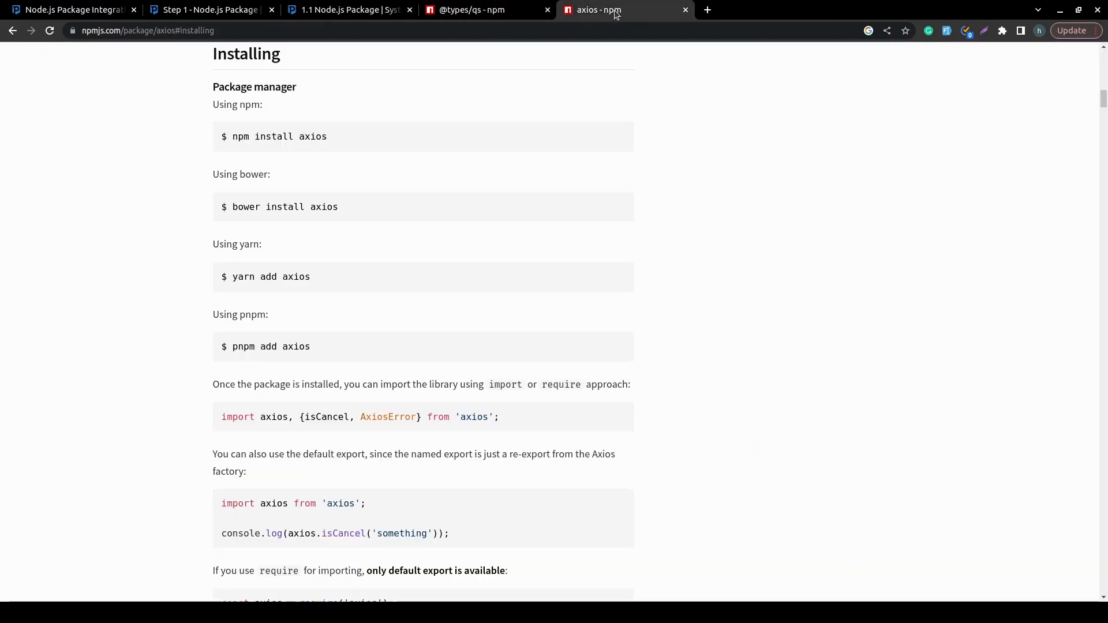
Switch between the Step 1 and System Requirements tabs, ending on the Step 1 article
click(208, 9)
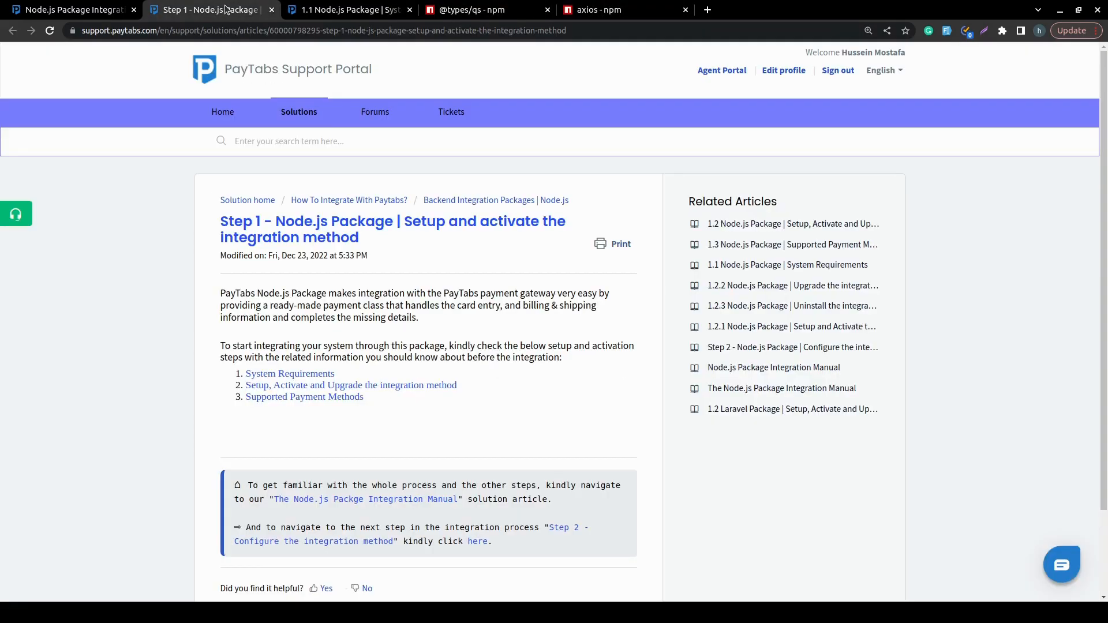
click(347, 9)
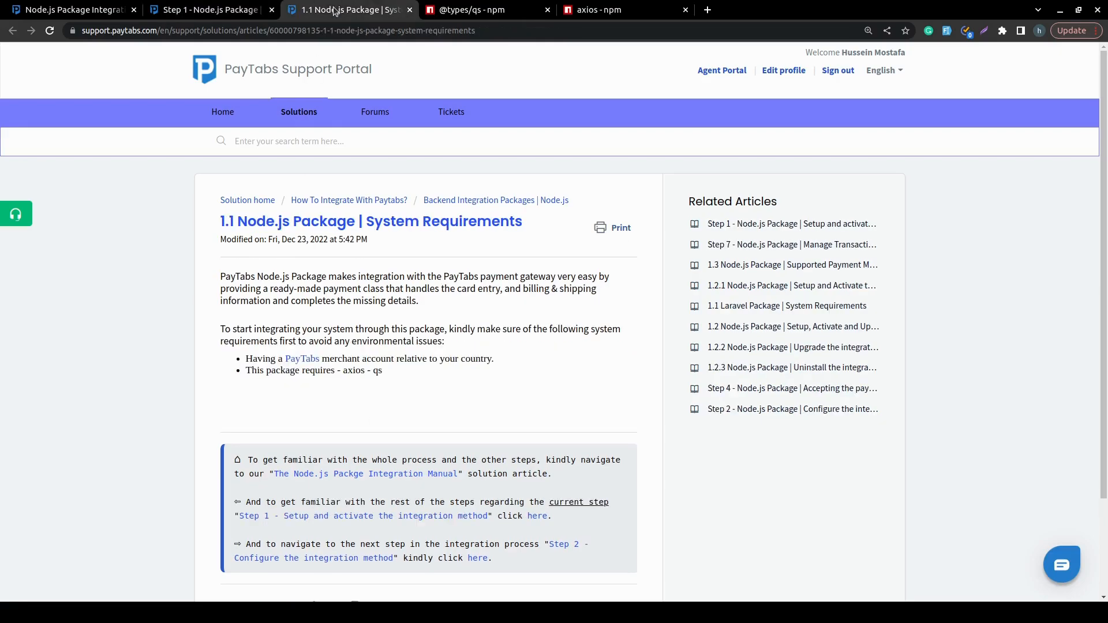
mouse_move(349, 358)
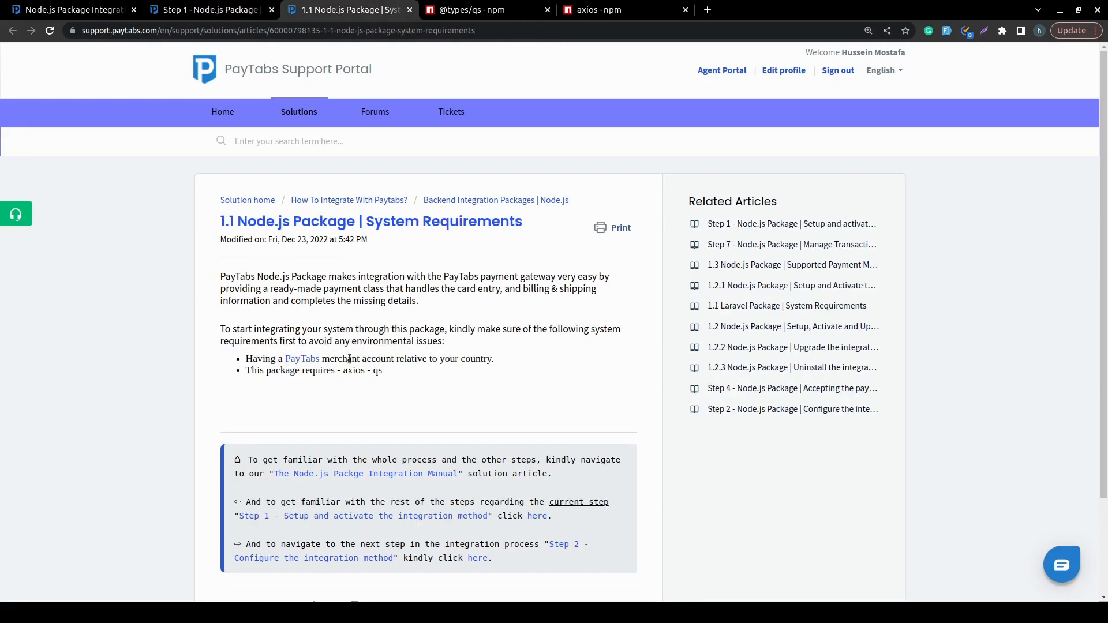
mouse_move(458, 380)
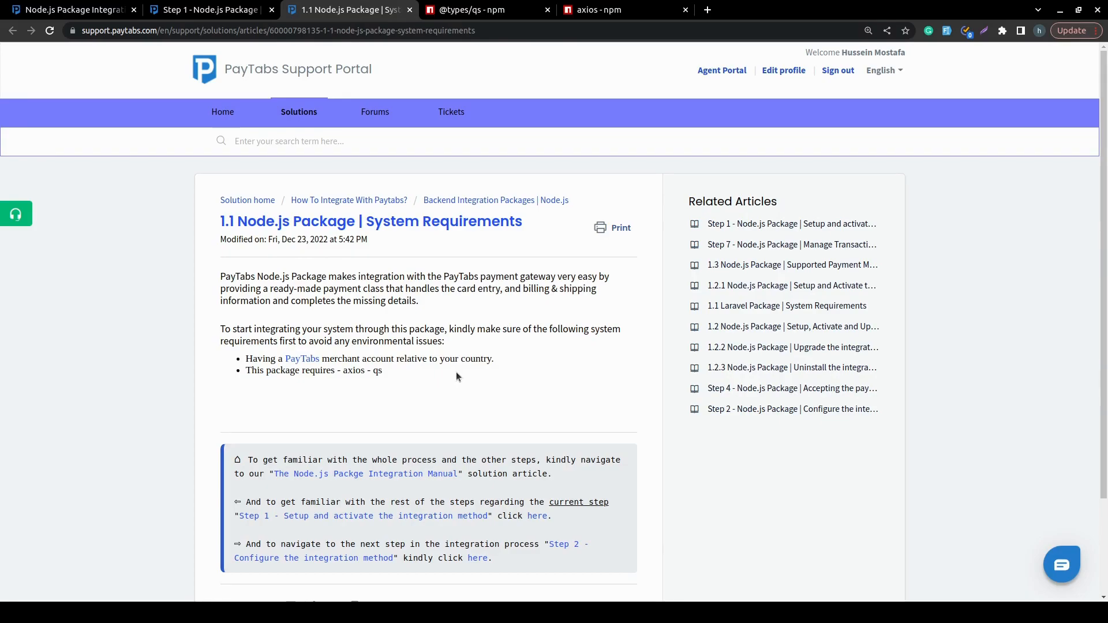
click(208, 9)
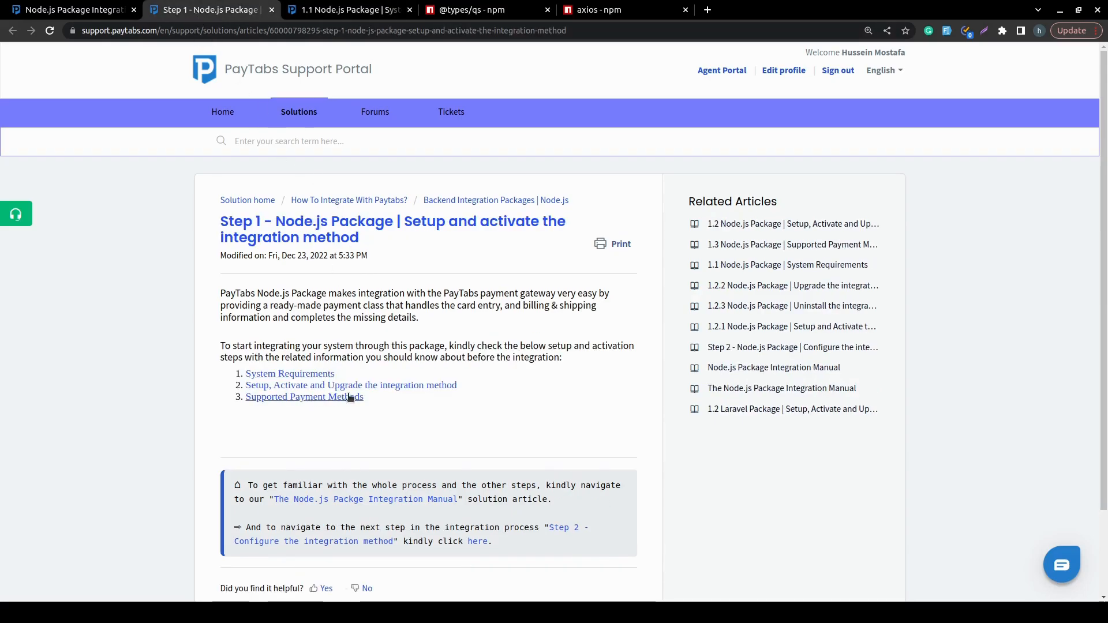
mouse_move(468, 370)
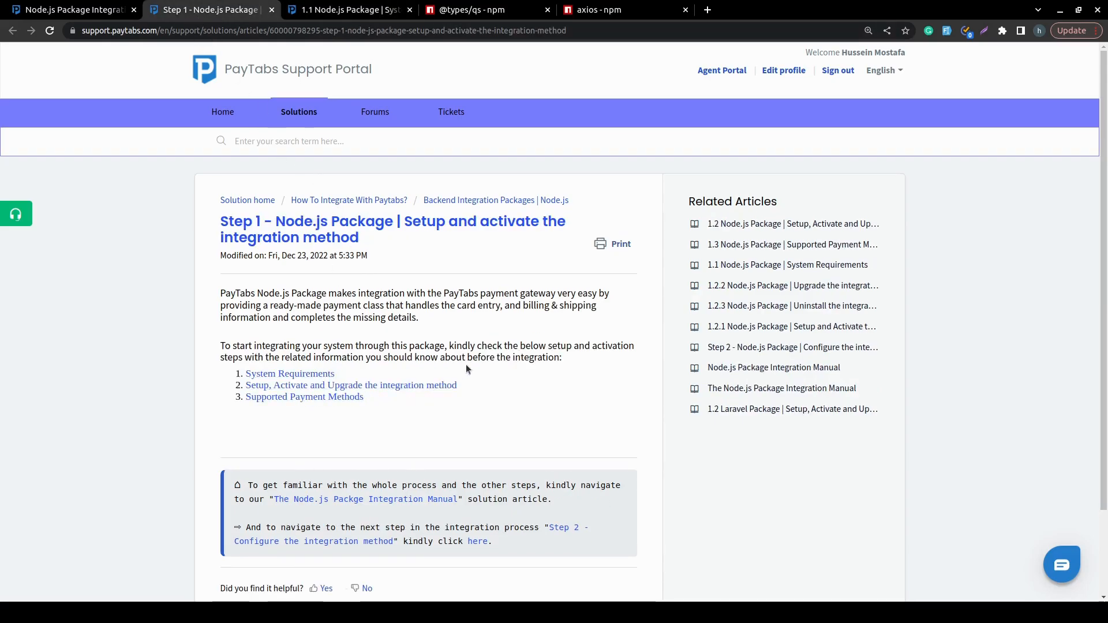